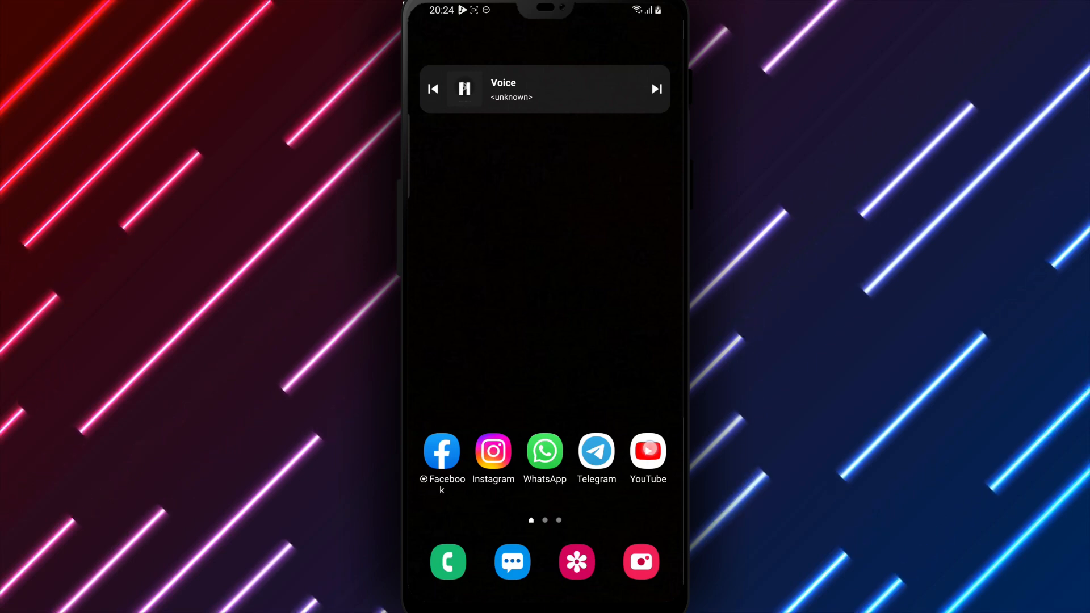
- Launch YouTube and reach its Settings list through the account avatar menu
click(648, 451)
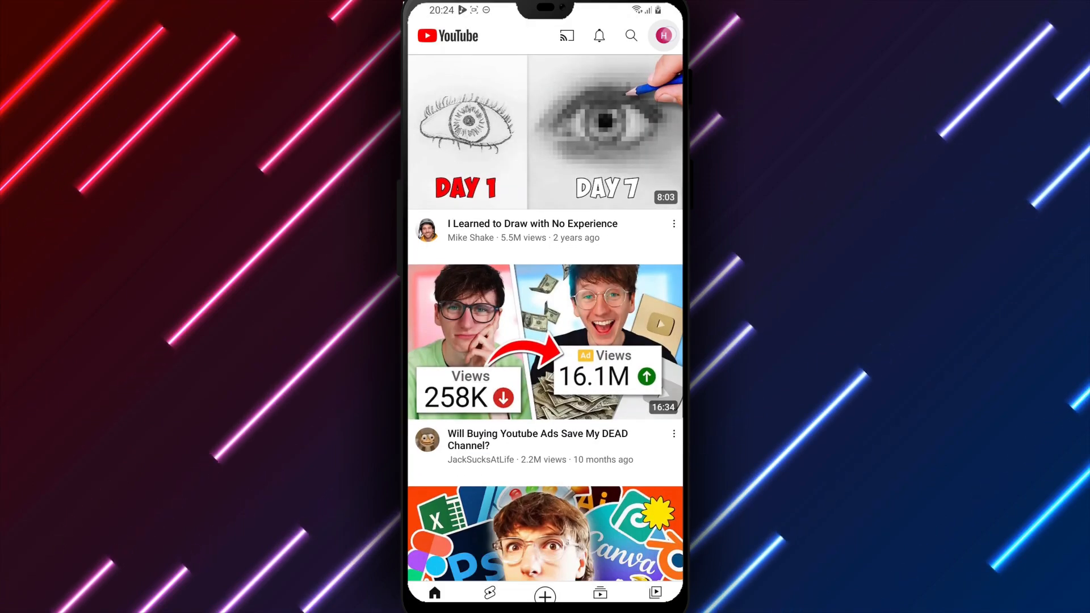
click(663, 35)
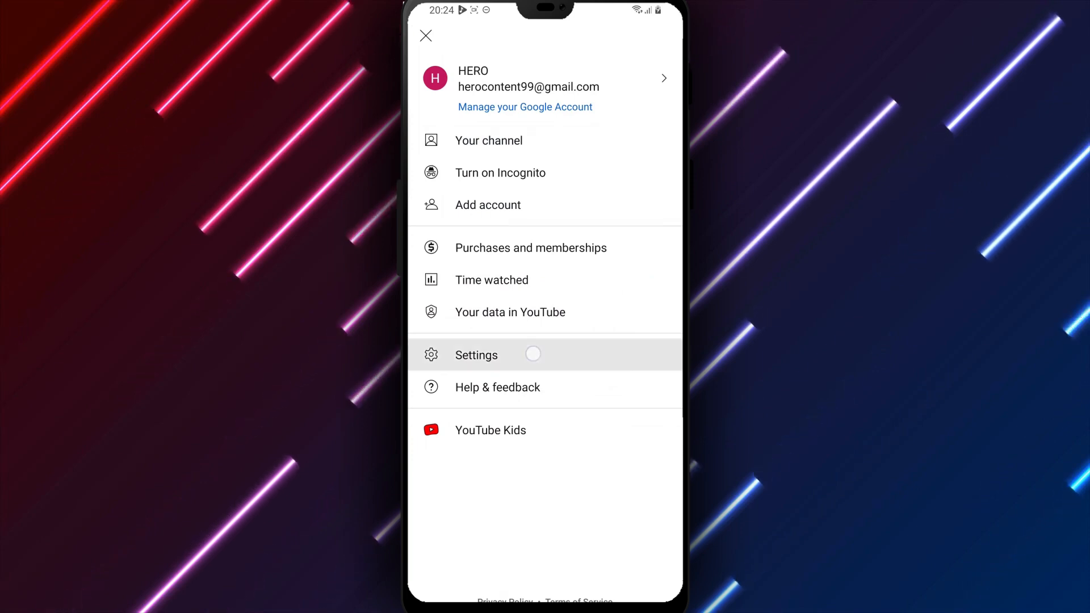
click(476, 354)
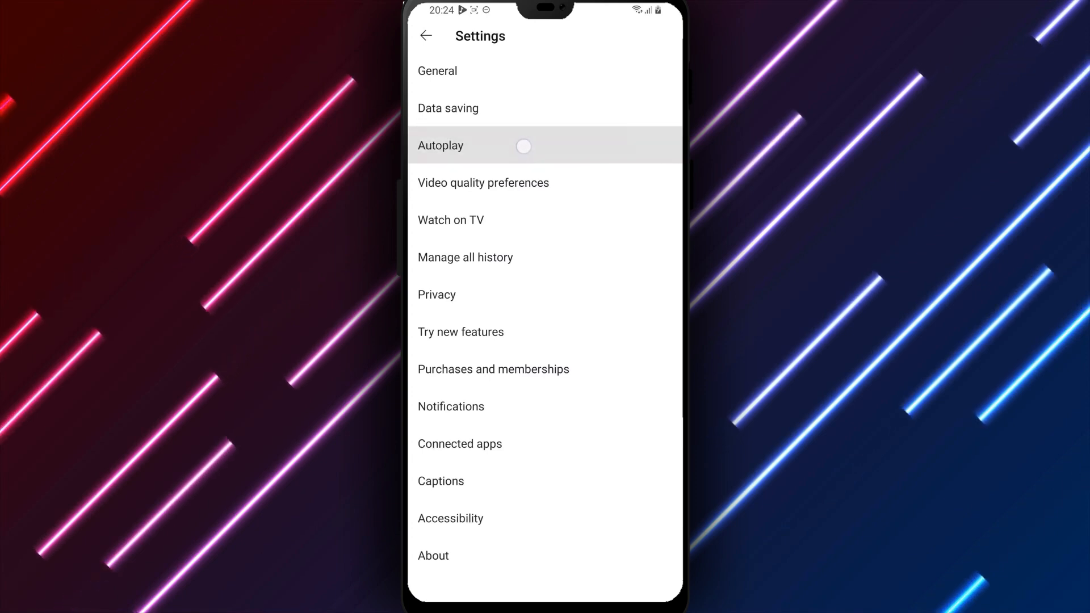
- In Autoplay settings, switch on autoplay of the next video for Mobile phone/tablet
click(440, 145)
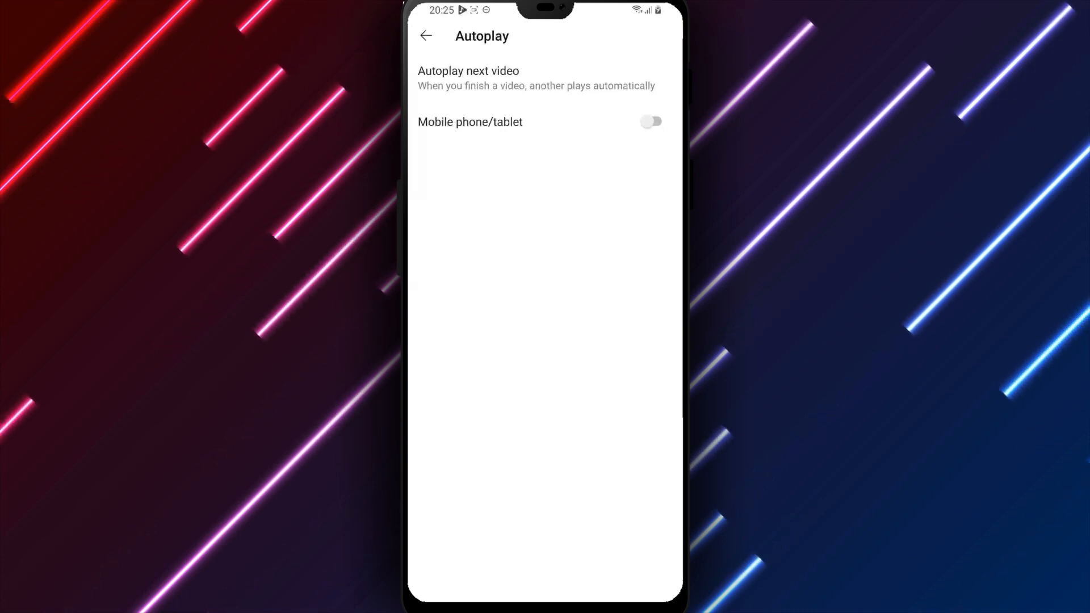
click(651, 122)
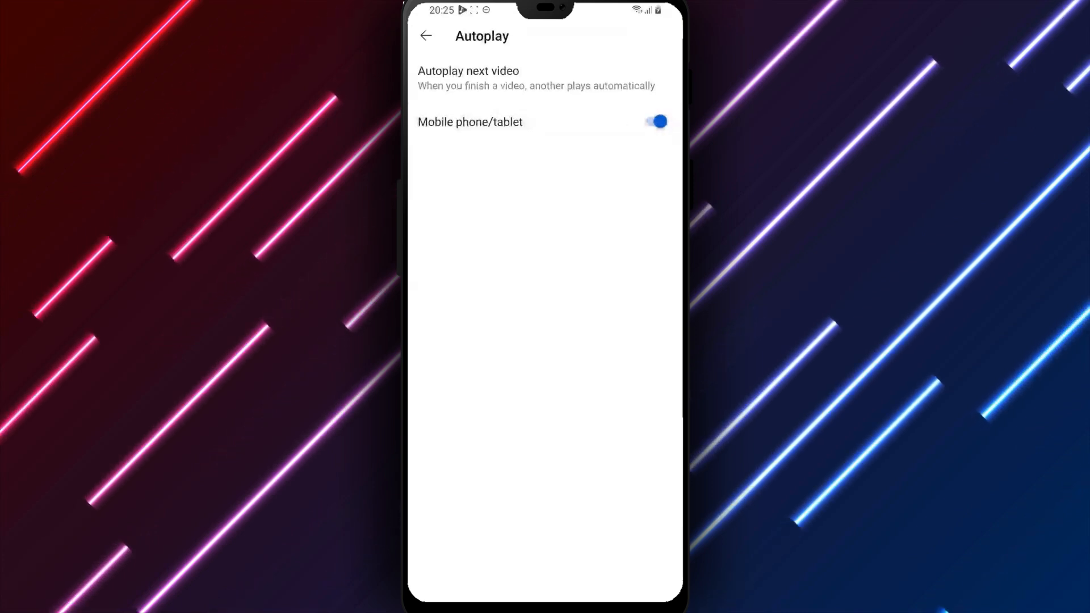